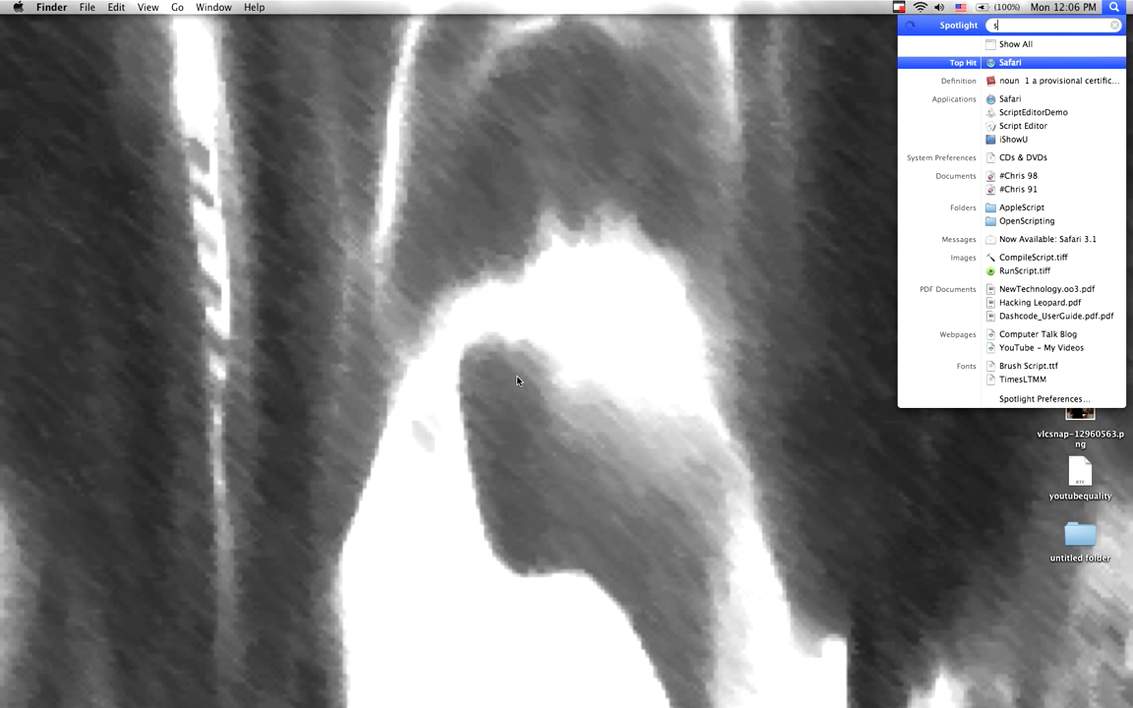
- Launch Script Editor from Spotlight with a new empty untitled script window
left_click(1026, 126)
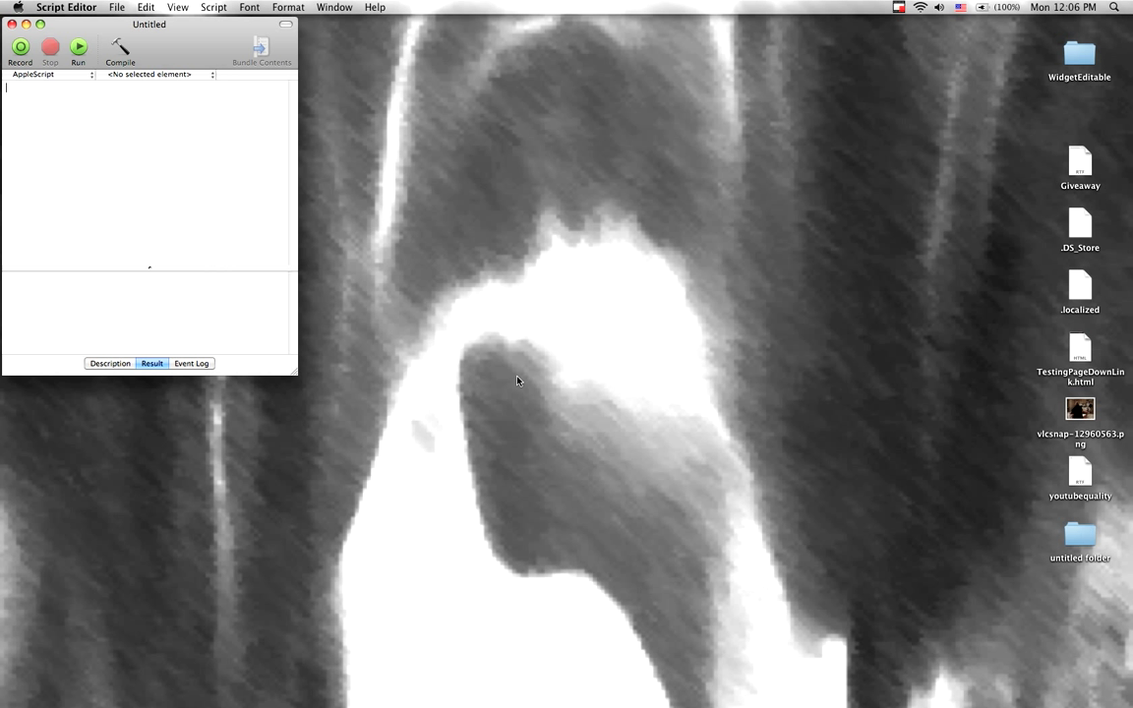
mouse_move(44, 222)
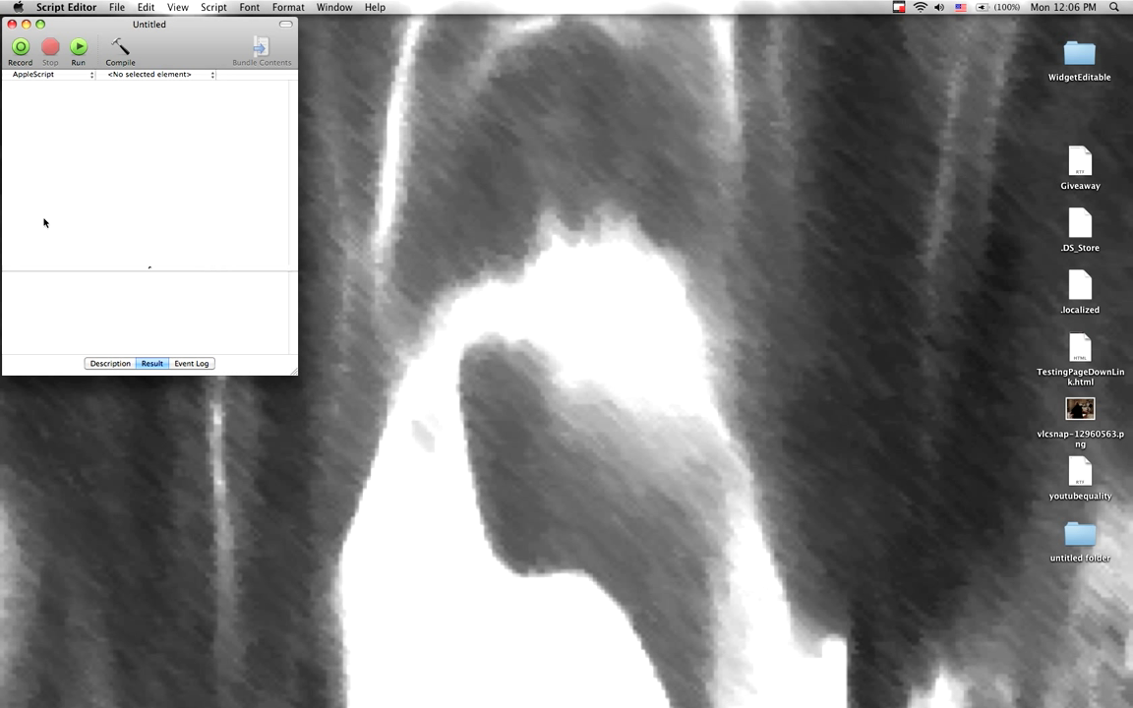
left_click_drag(149, 24, 421, 162)
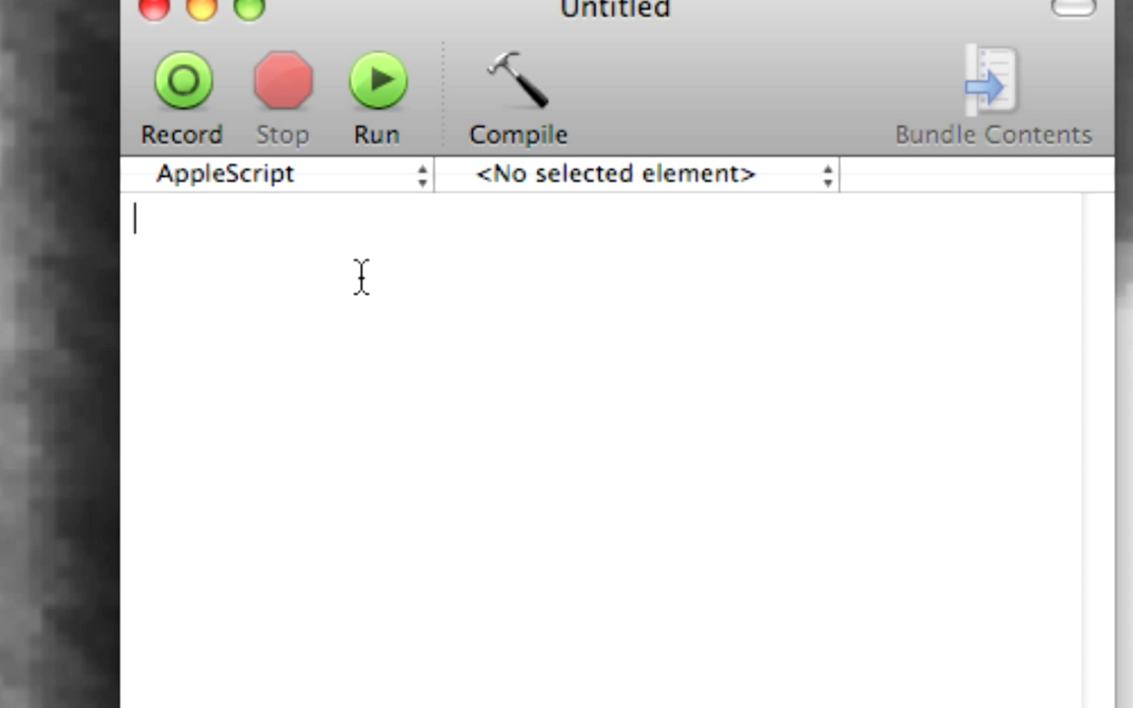
type("open location")
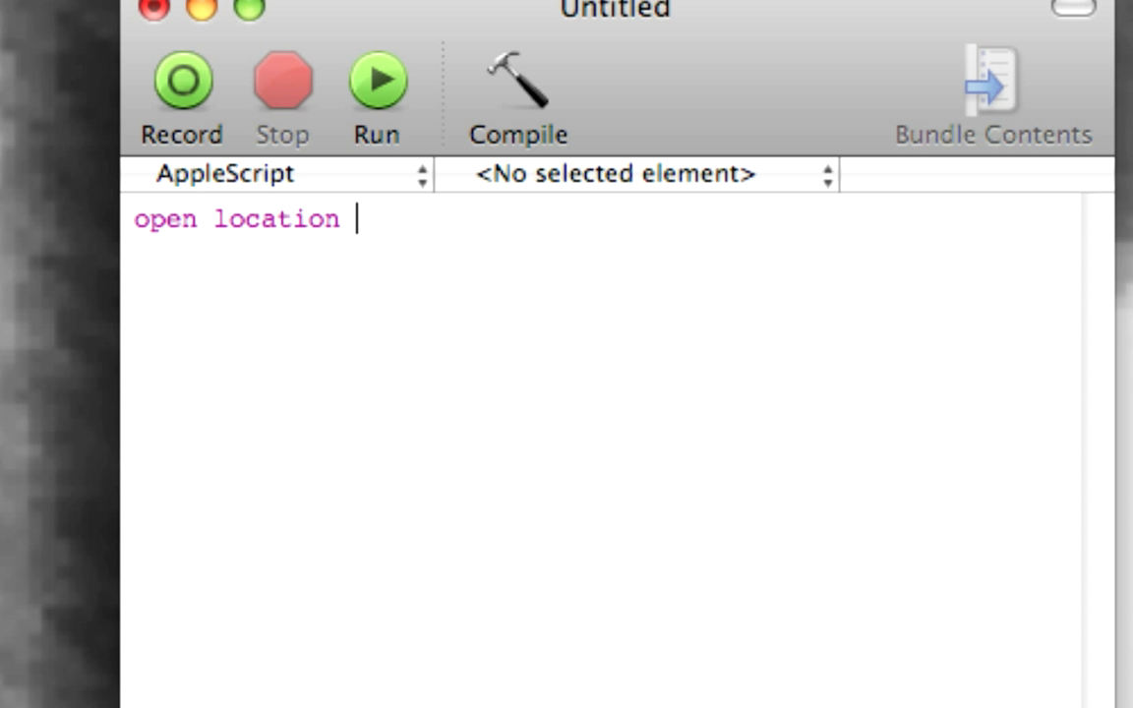
type("\"http://")
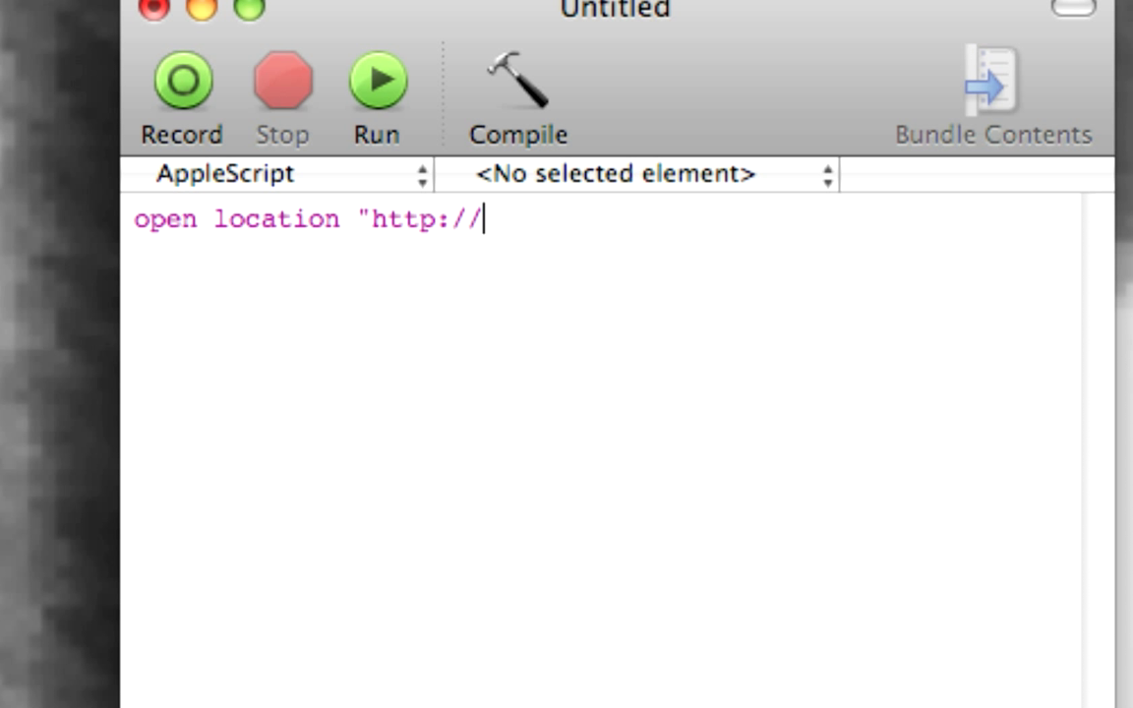
type("google.com\"")
type("open location")
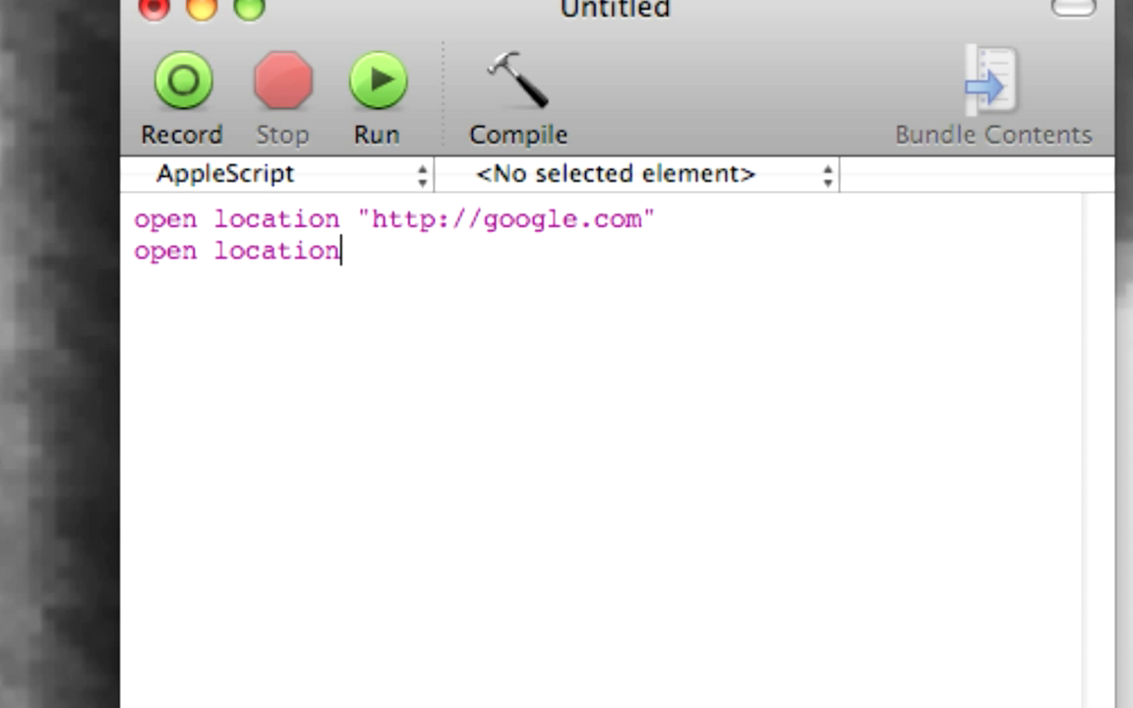
type("\"http://com")
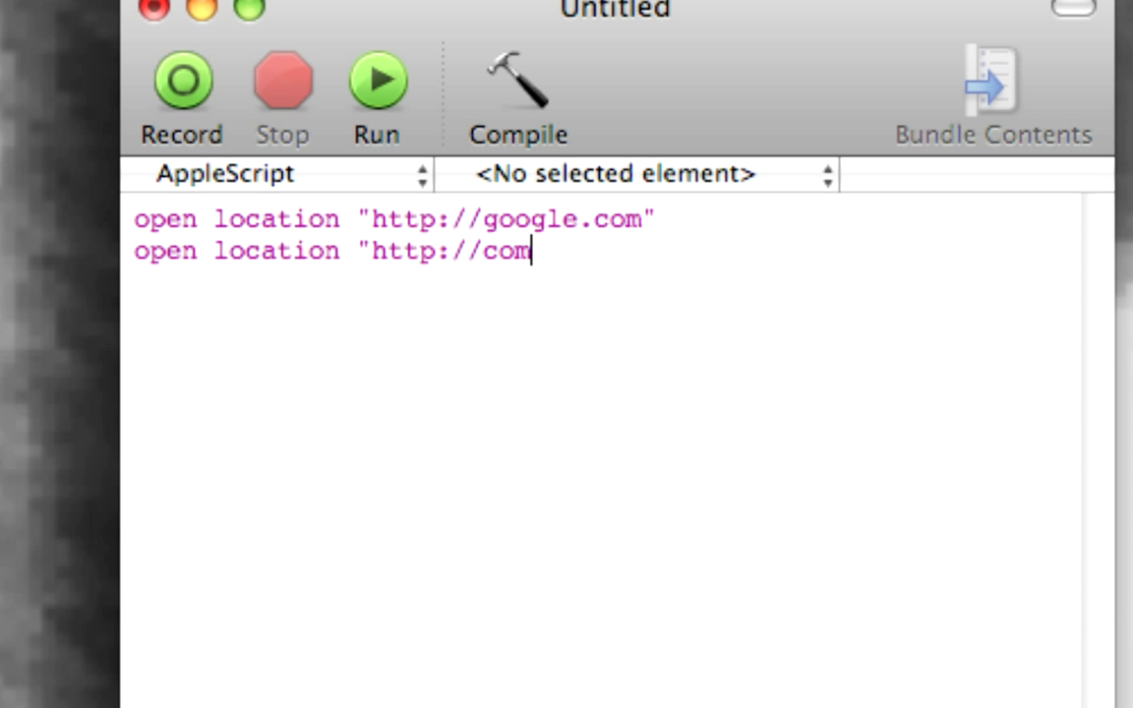
type("putertalkblog.blo")
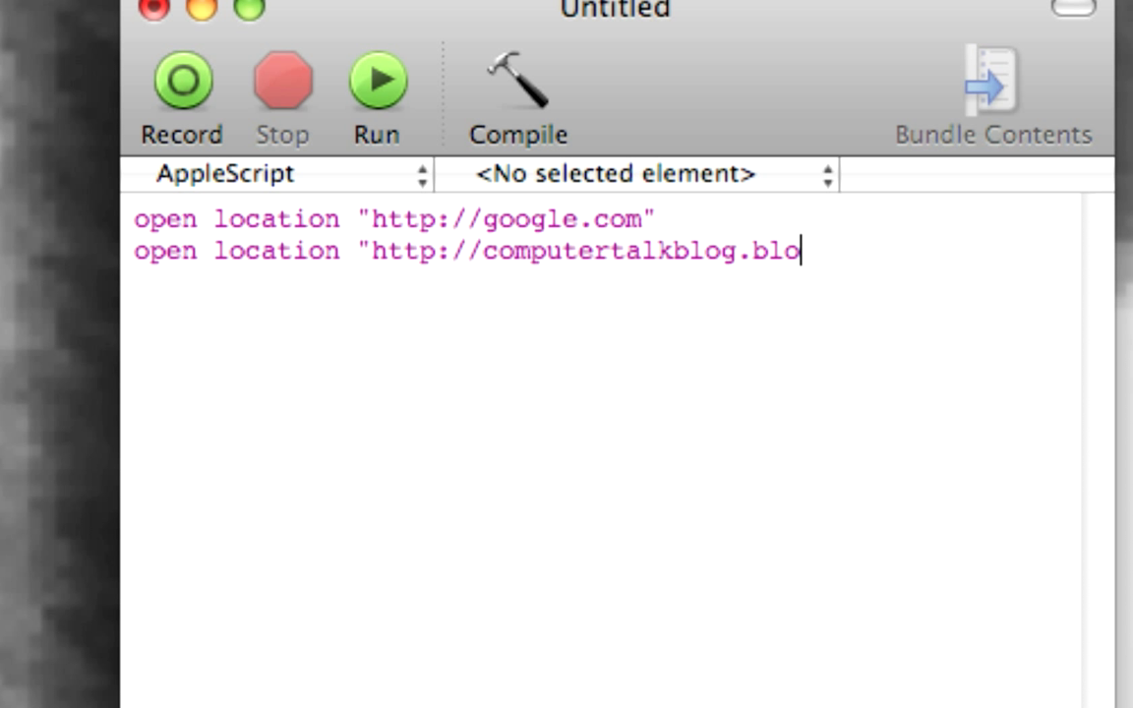
type("gspot.com\"")
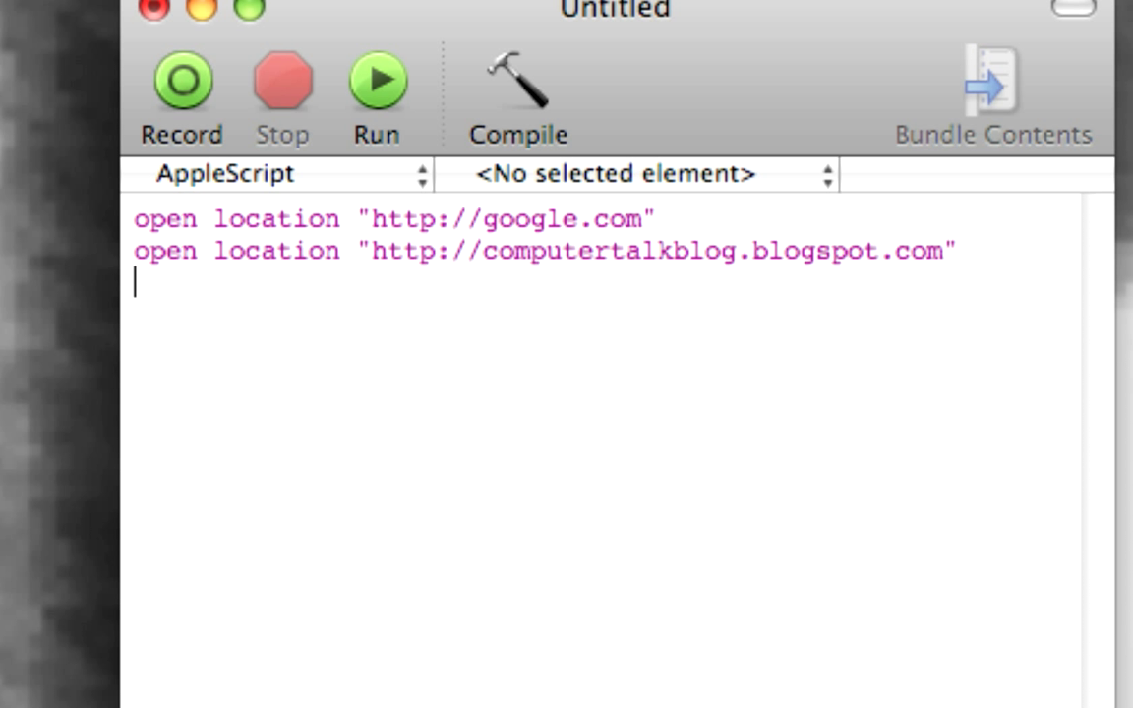
type("open location \"http:")
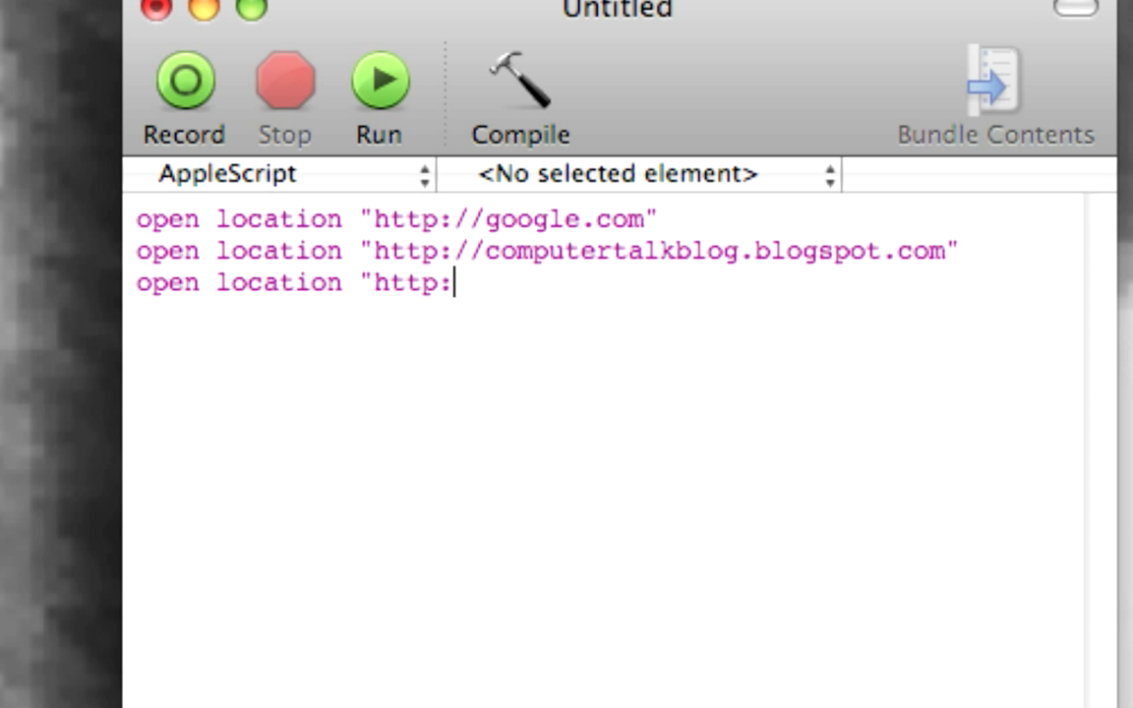
type("//youtube.c")
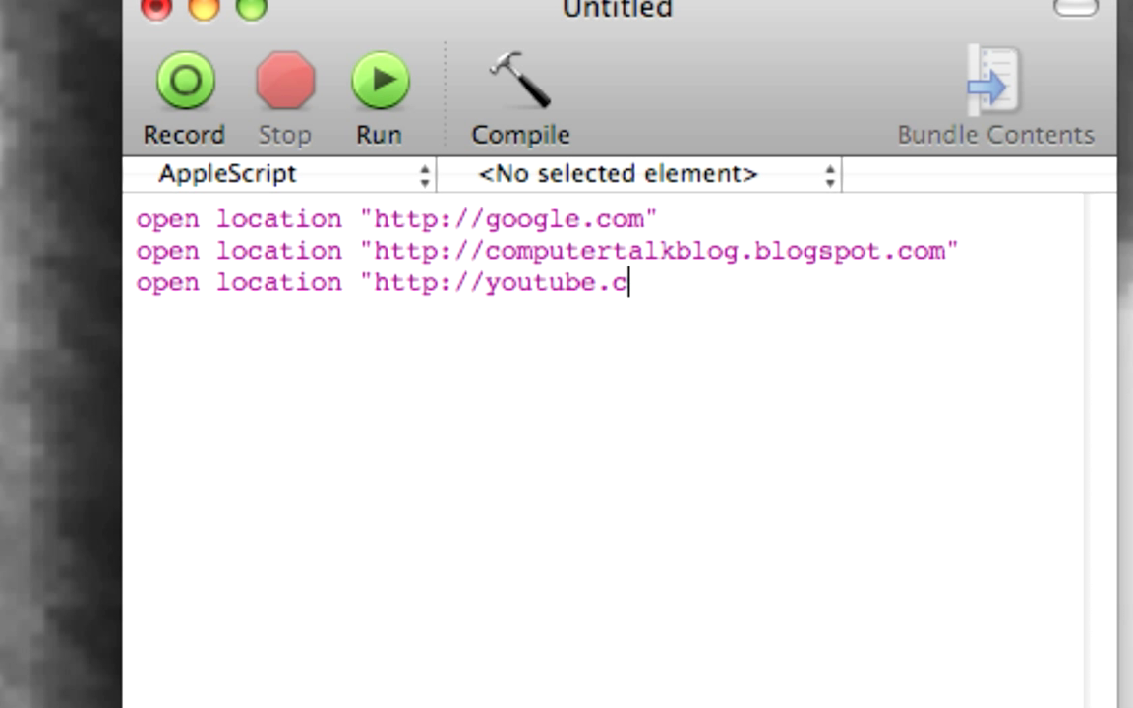
- Finish the youtube.com line and draft the tell application / activate / end tell block
type("om\"")
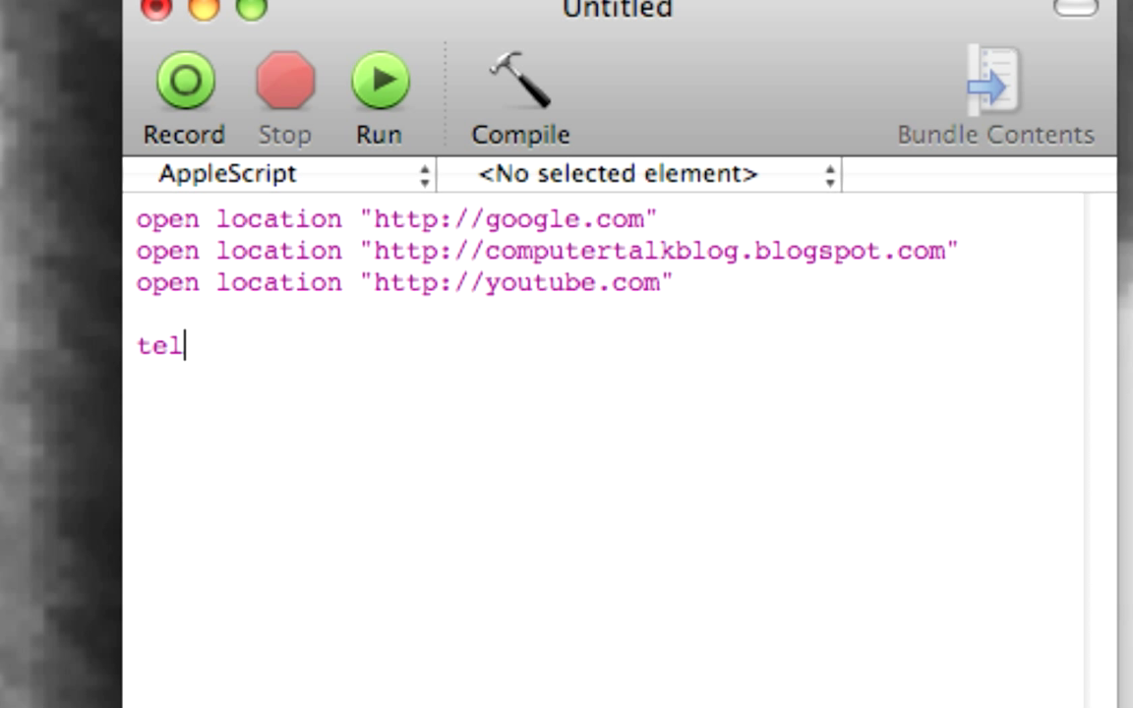
type("l")
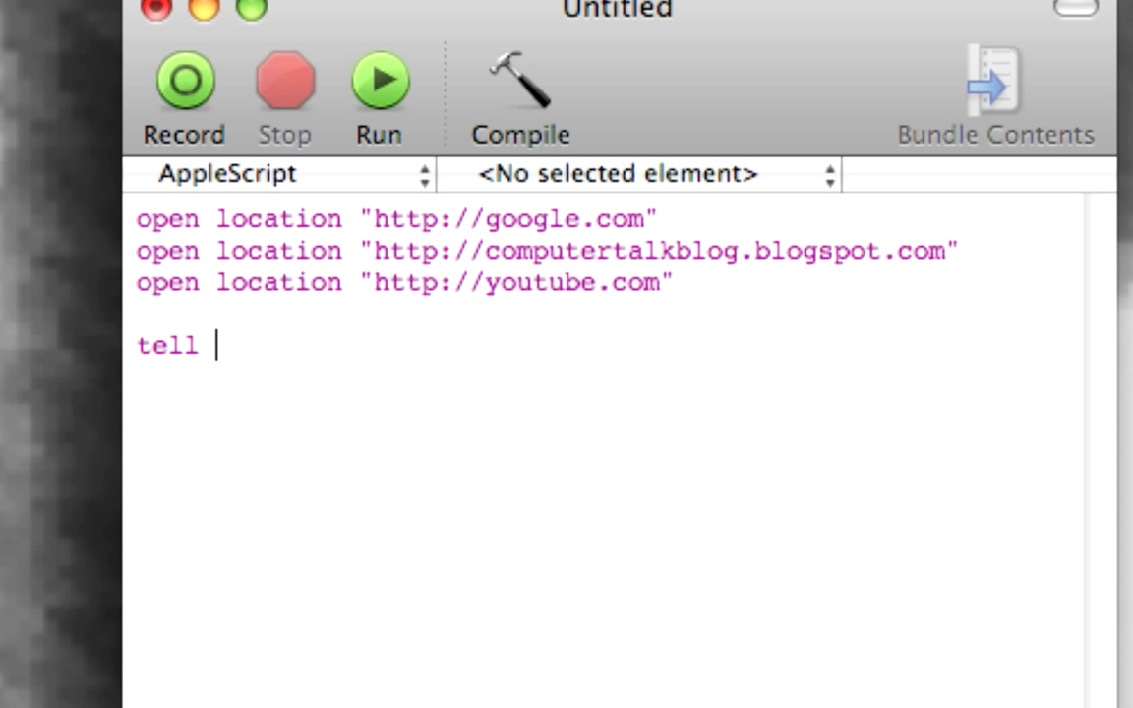
type("application")
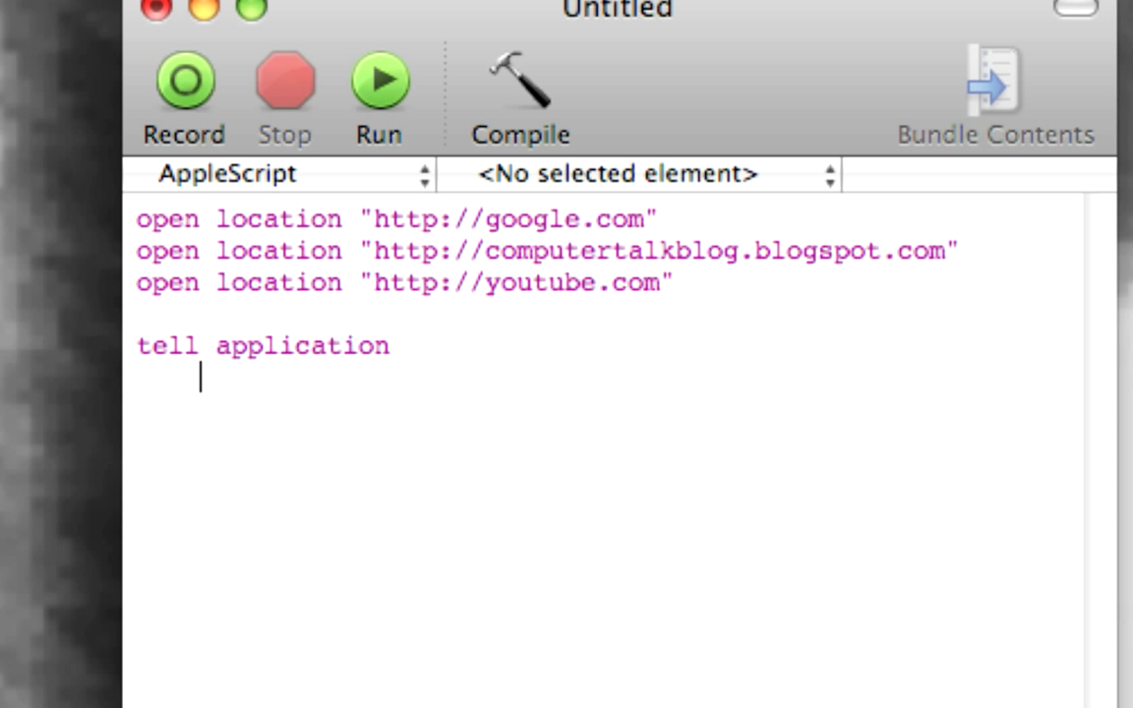
type("activate")
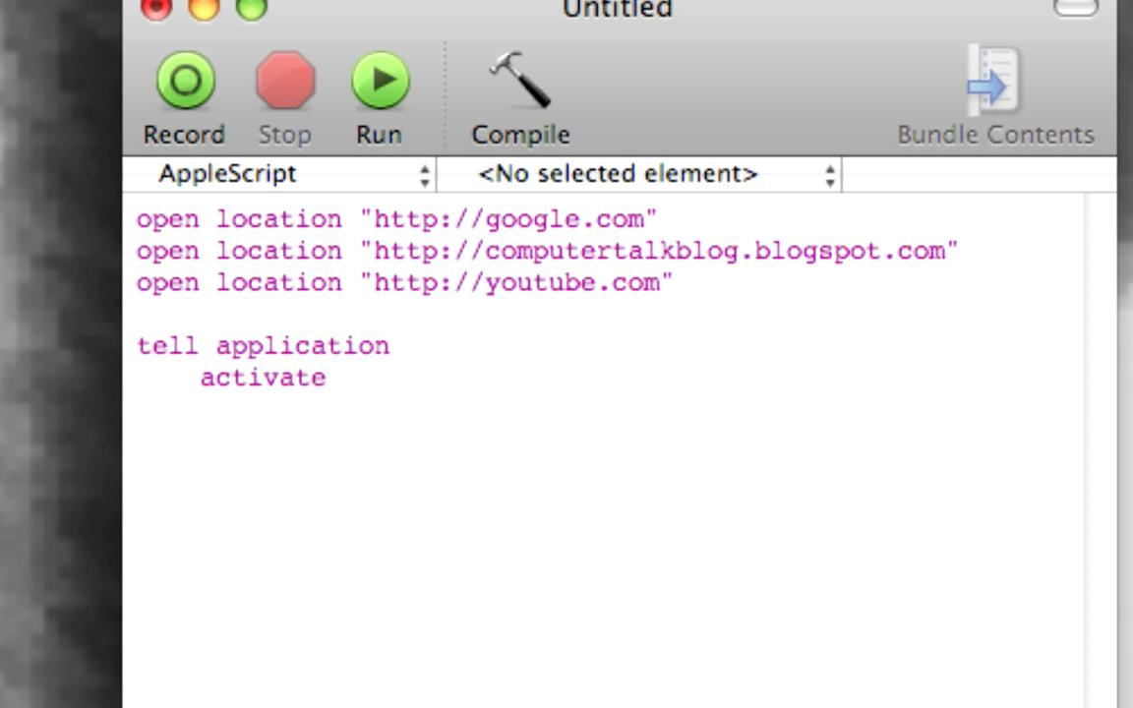
type("en")
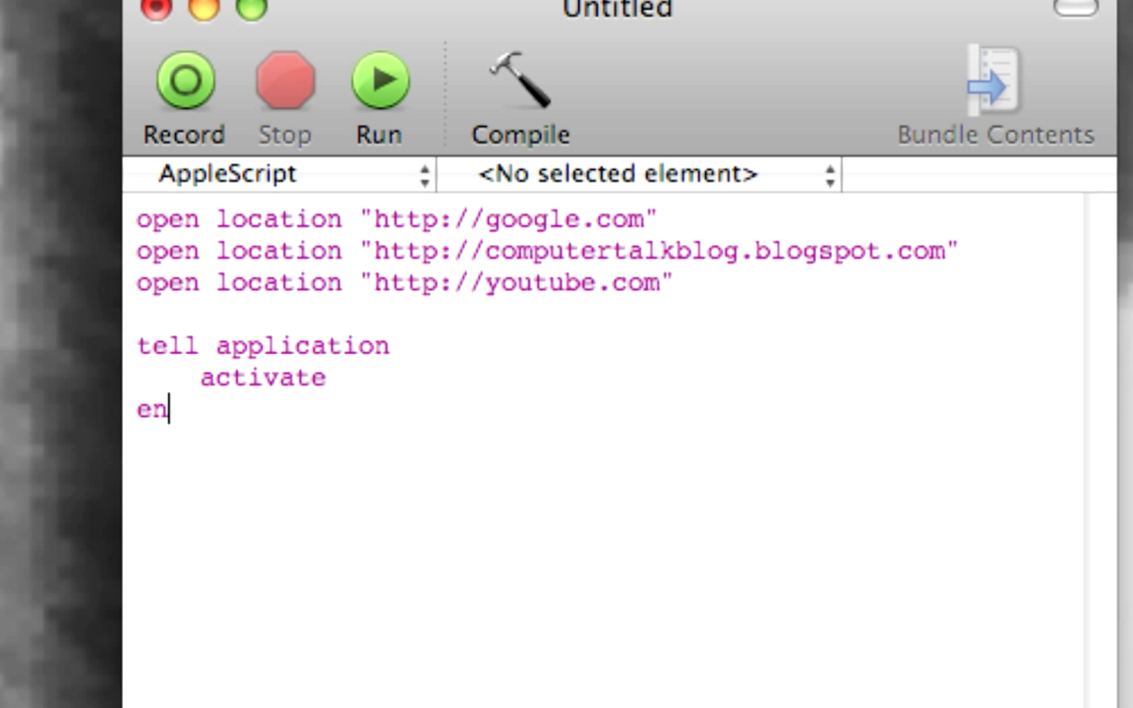
type("d tell")
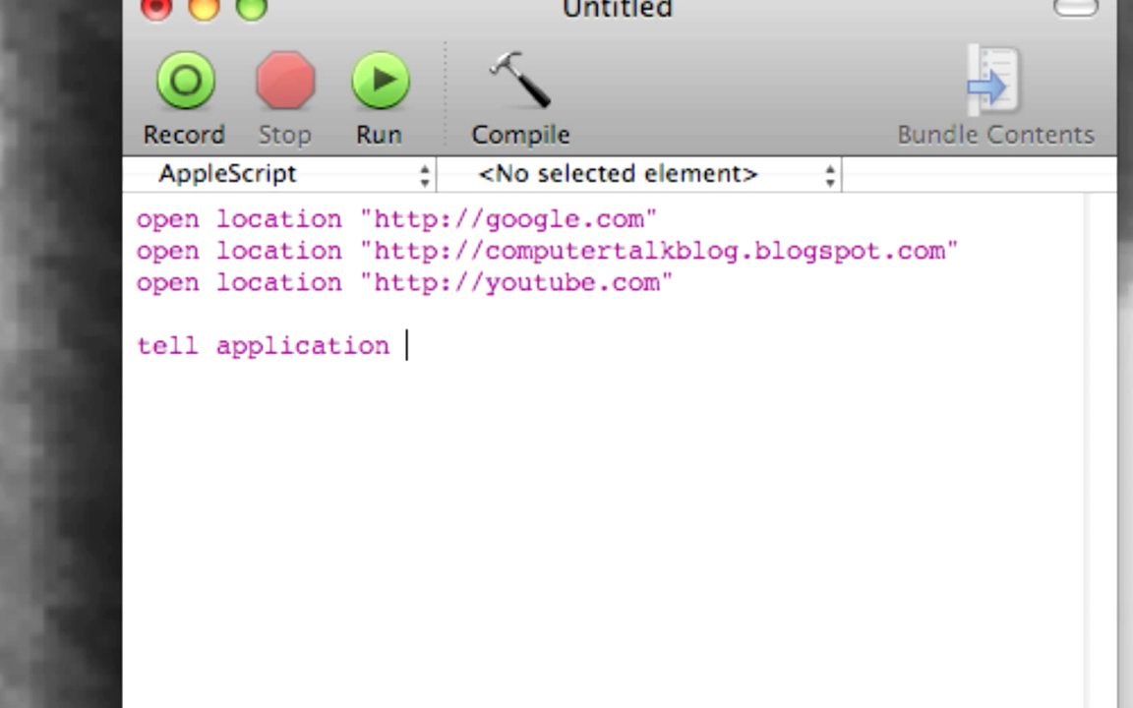
- Target the block at application "Colloquy" and close it with end tell
type("\"Colloquy\"")
type("activate")
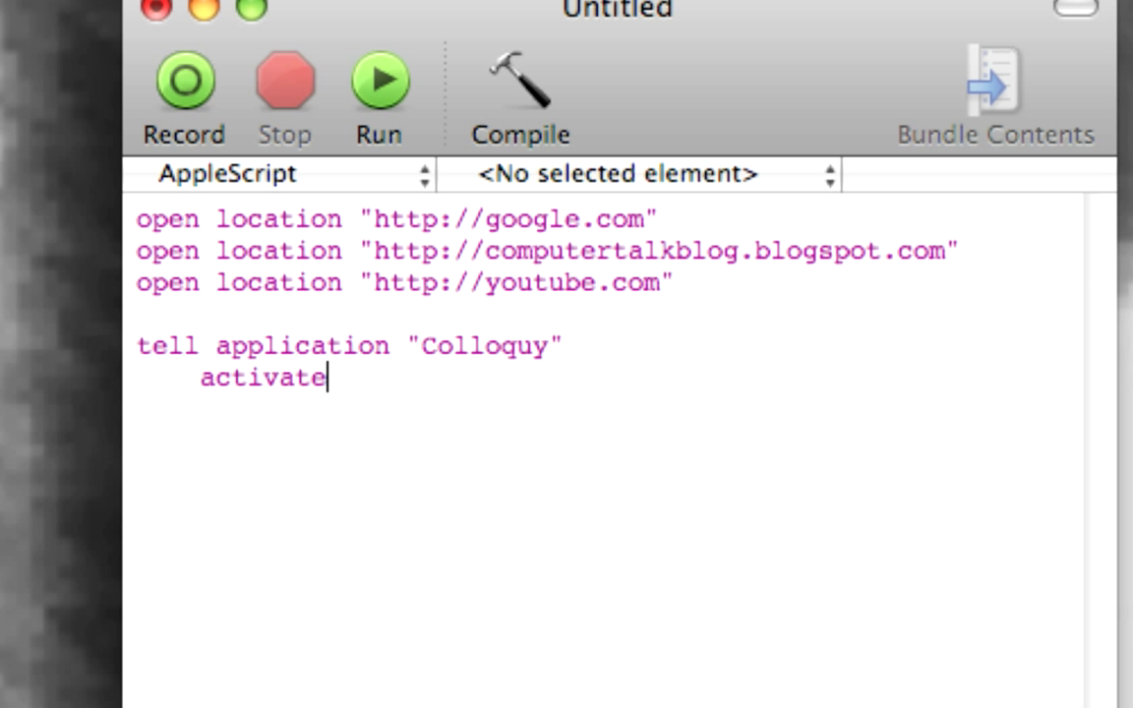
key("Return")
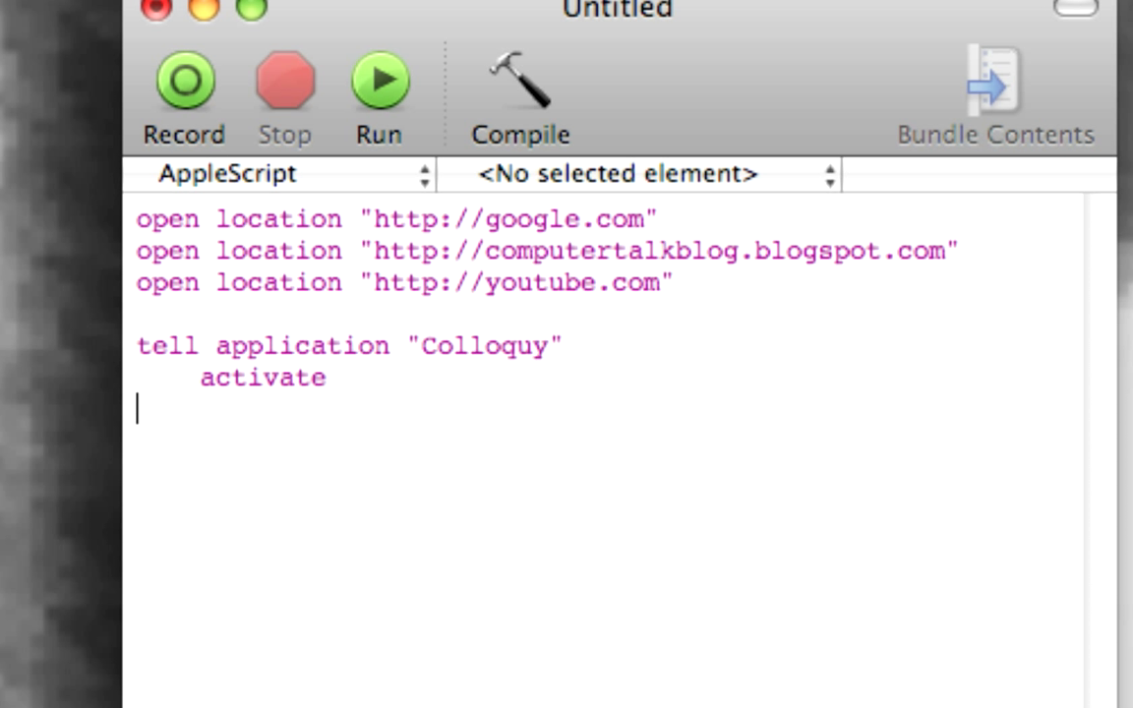
type("end tell")
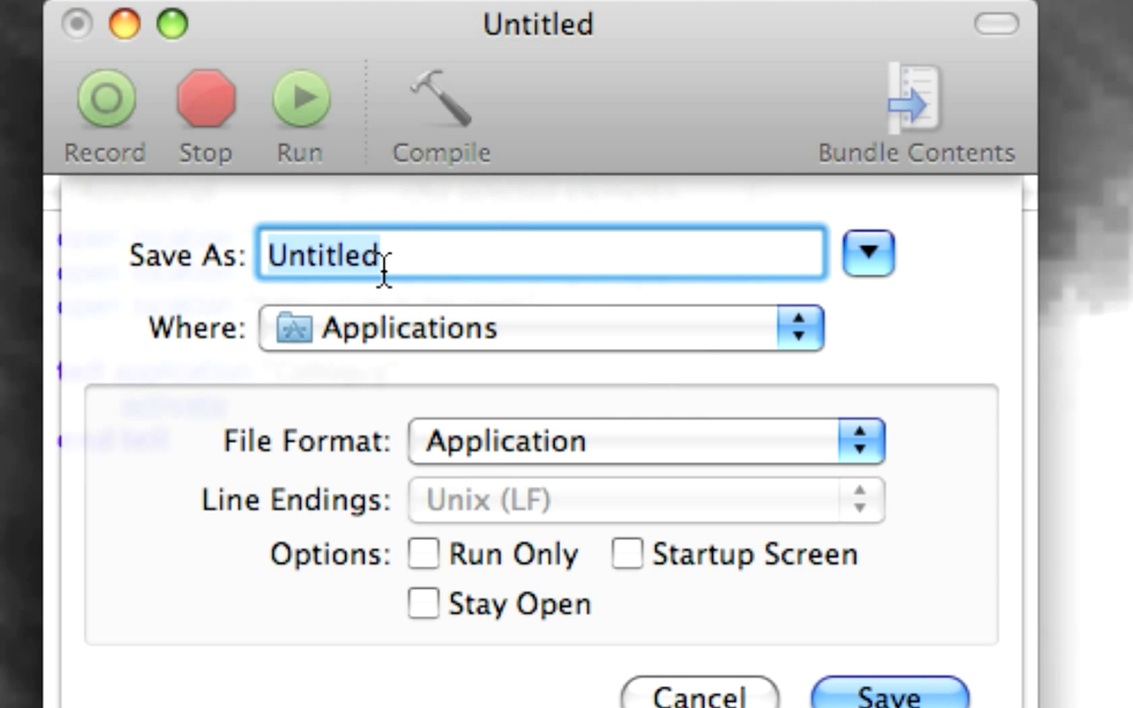
- Save the script as an application named AppLauncher in the Applications folder
type("AppLaunc")
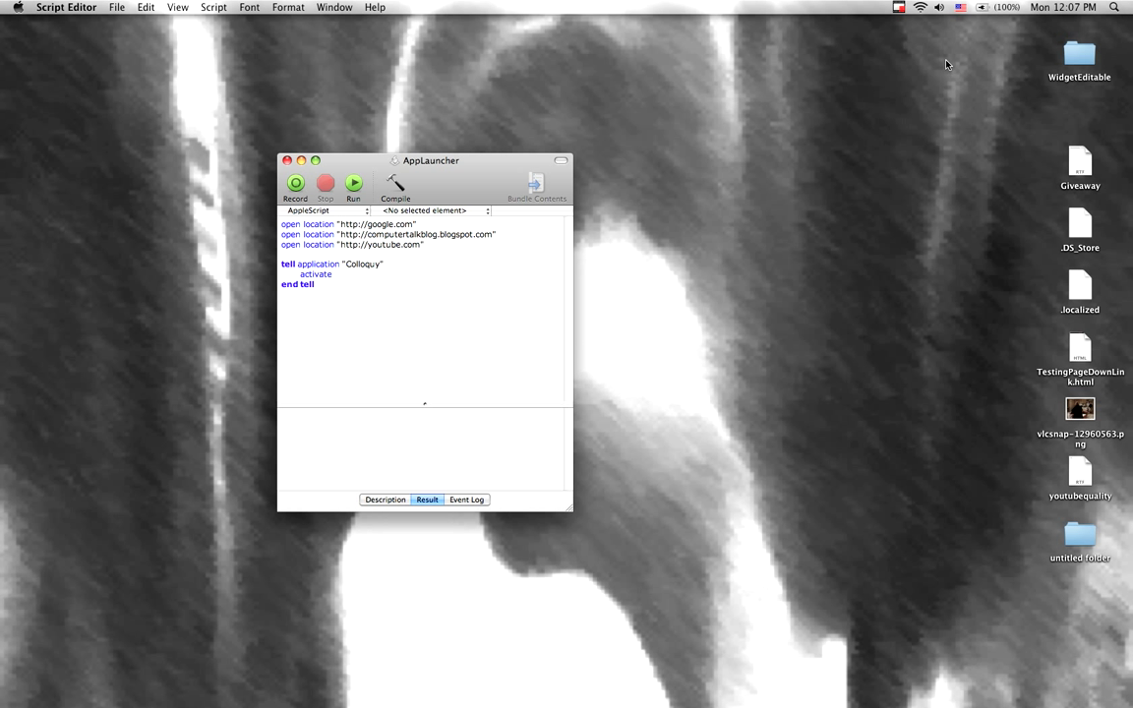
- Dismiss Spotlight and run AppLauncher so Google, Computer Talk Blog and YouTube open in Safari
left_click(1113, 8)
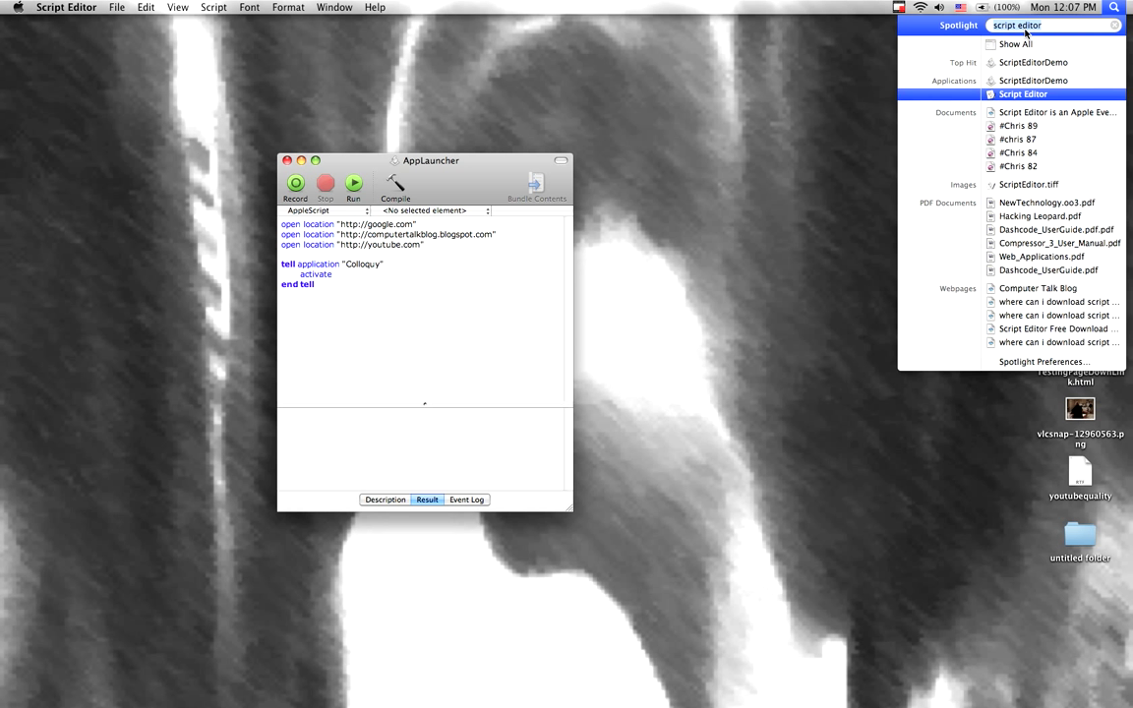
key("Escape")
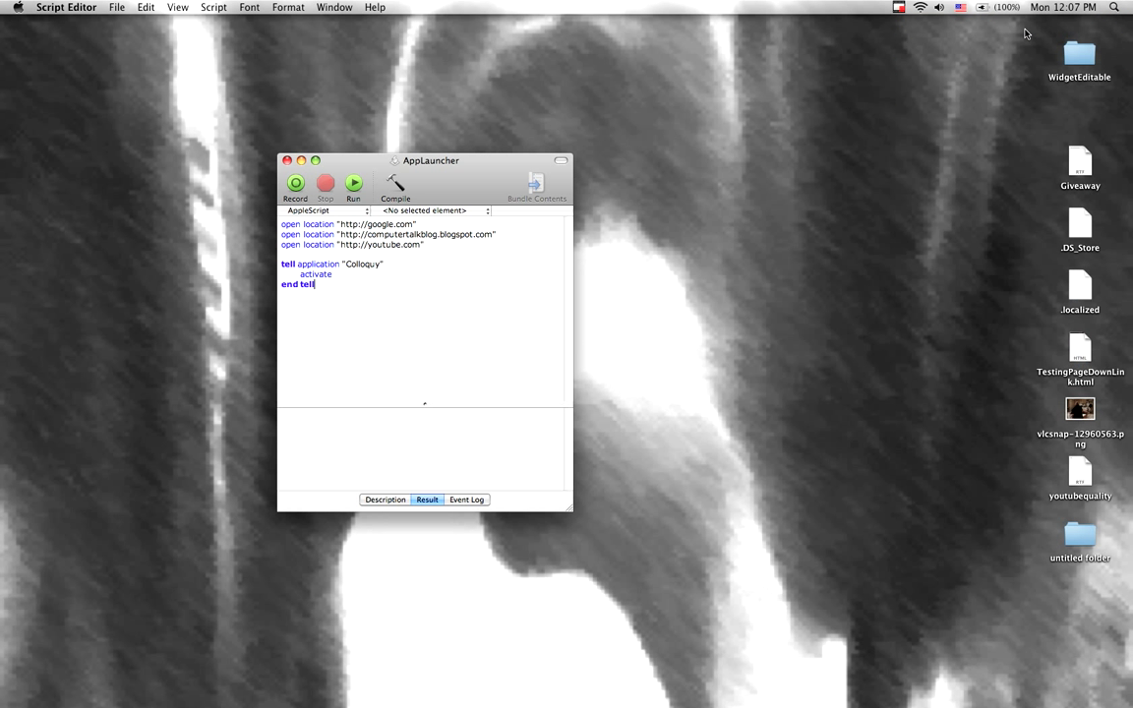
left_click(354, 183)
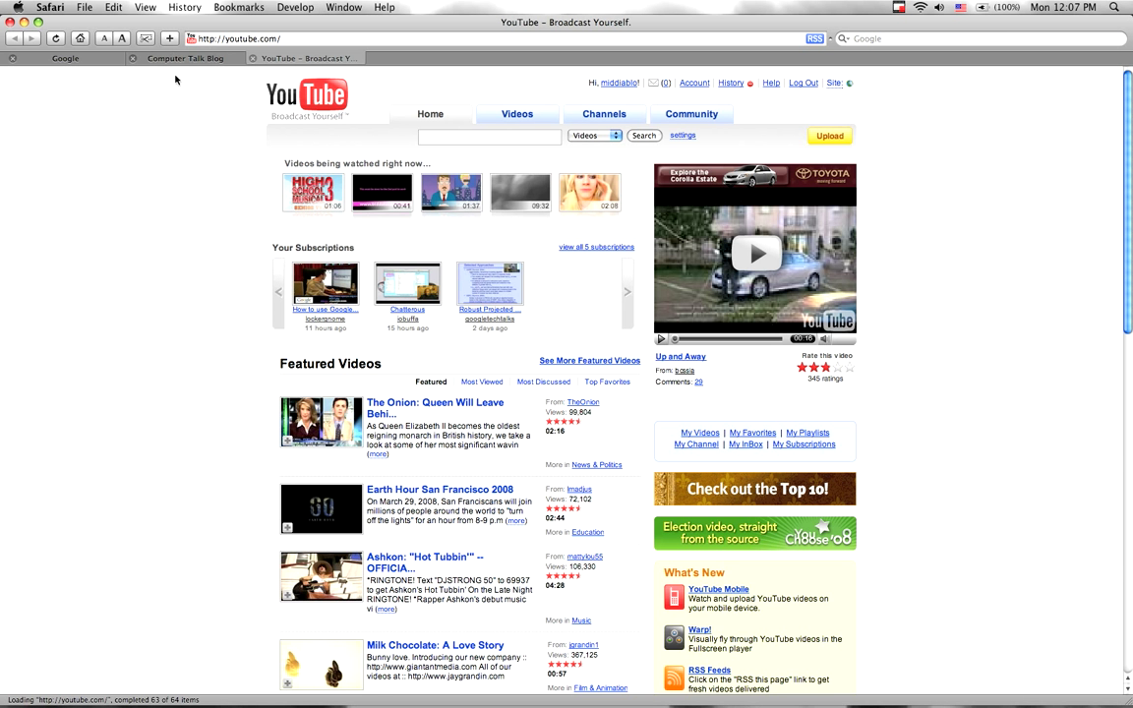
- View the Computer Talk Blog tab in Safari, then return to the AppLauncher script
left_click(185, 59)
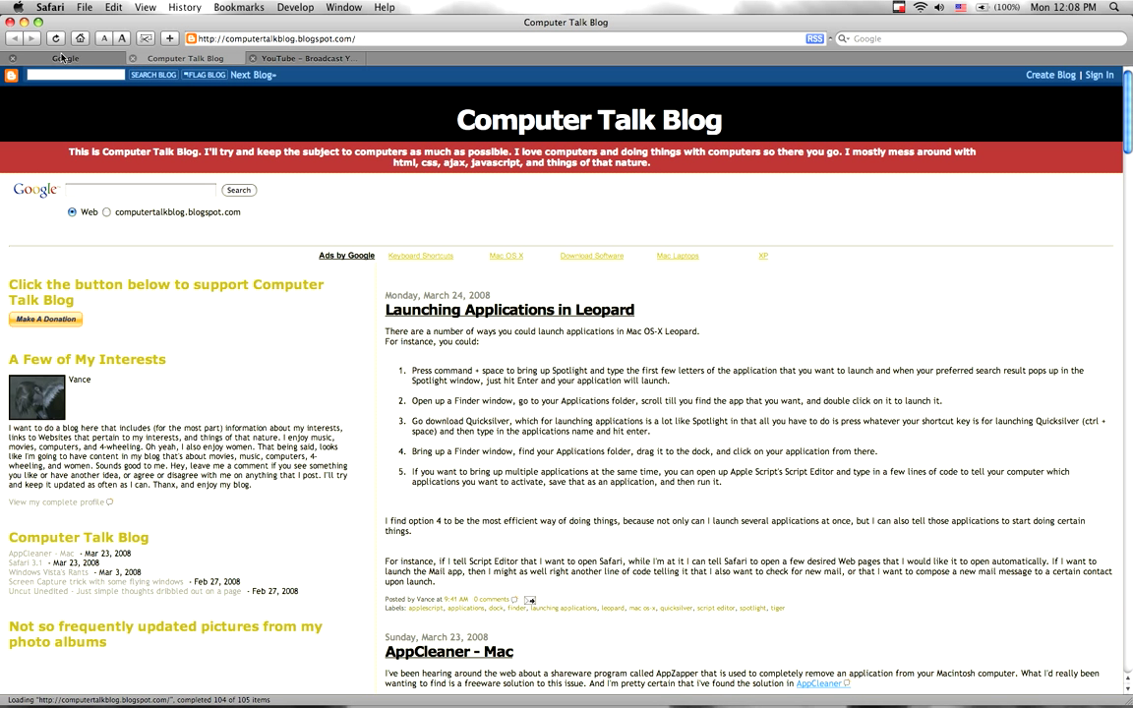
left_click(305, 59)
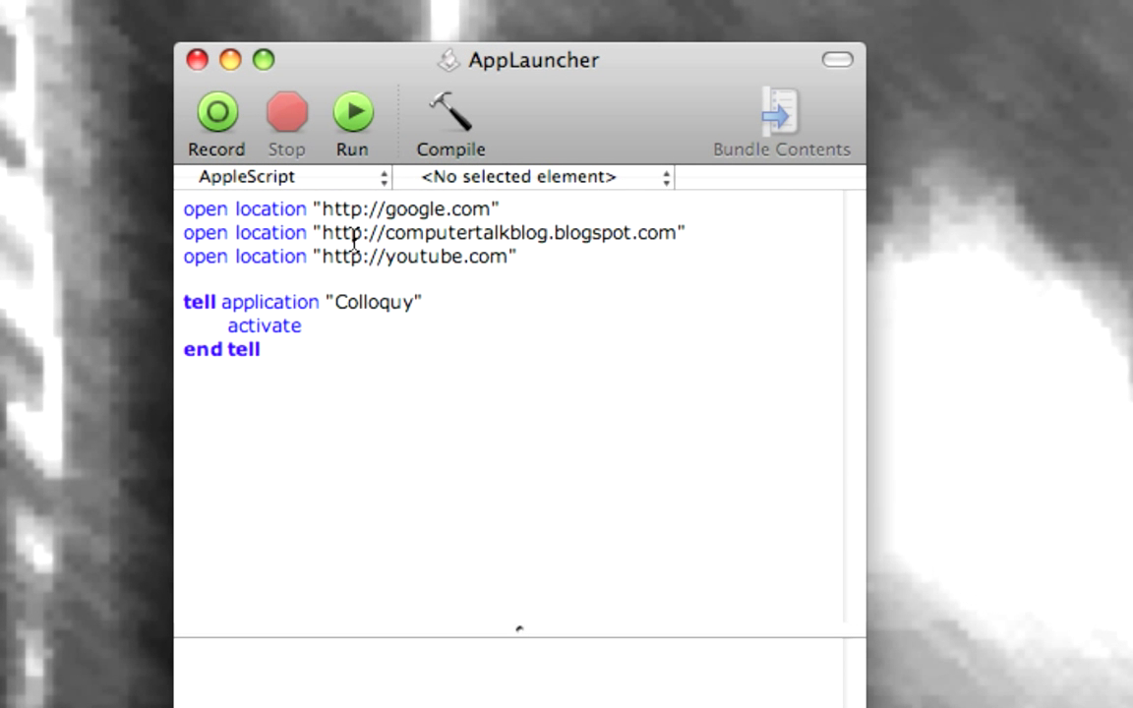
left_click(259, 350)
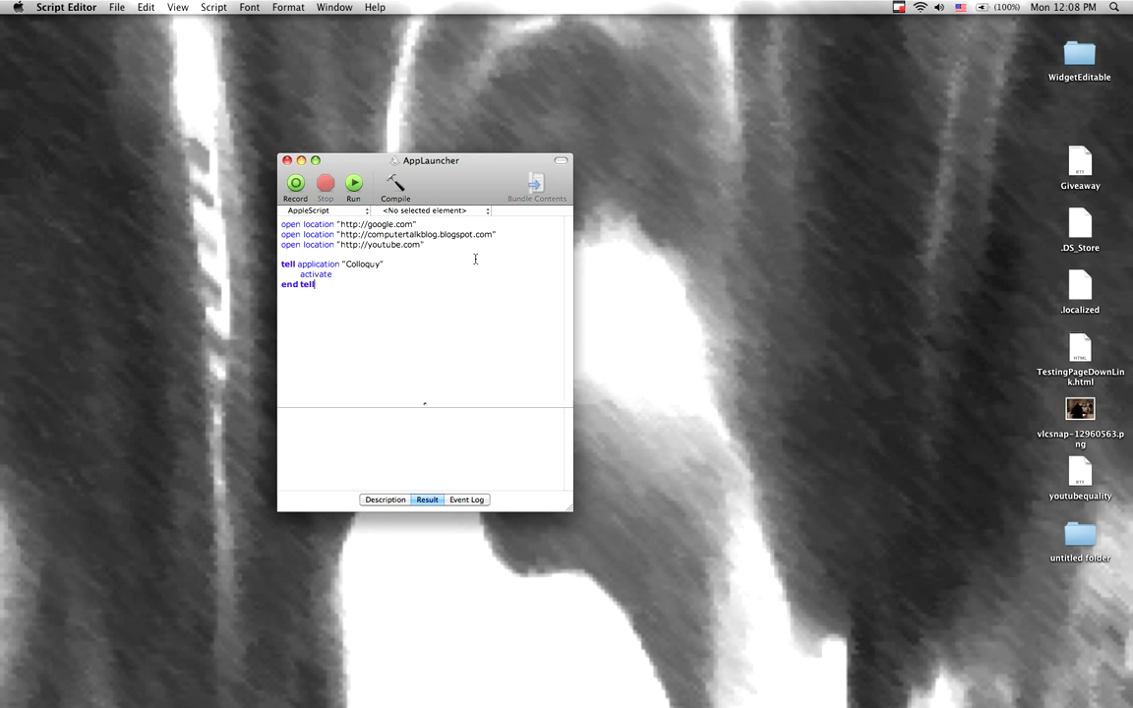
mouse_move(710, 187)
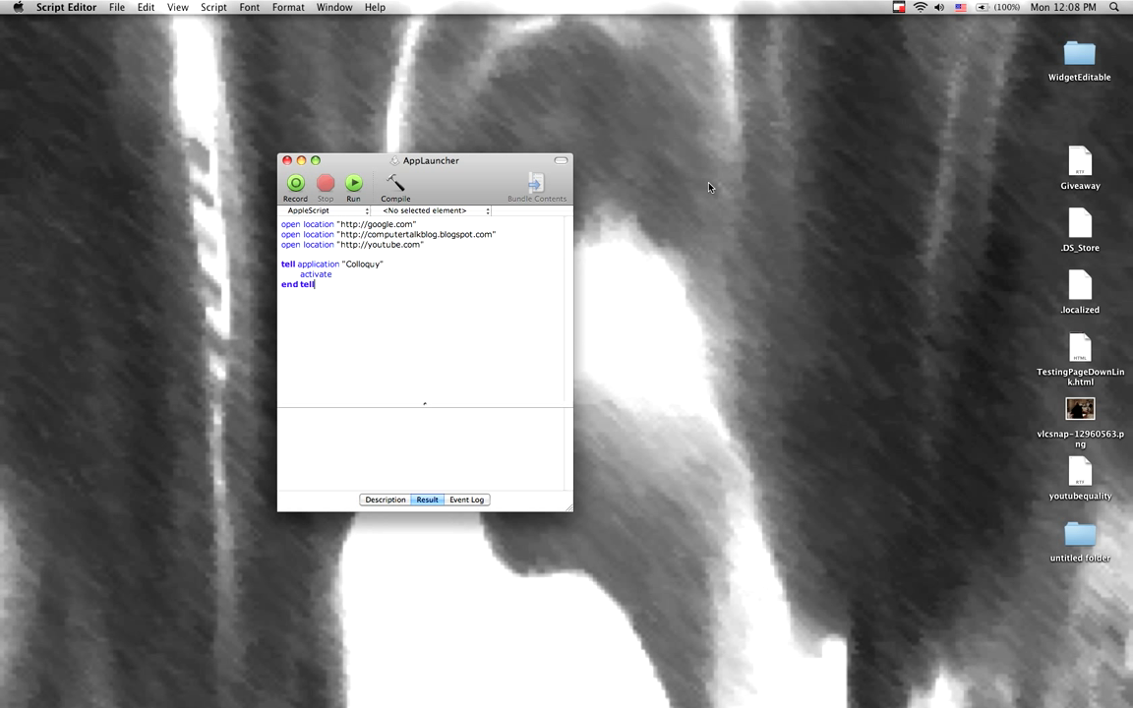
mouse_move(846, 83)
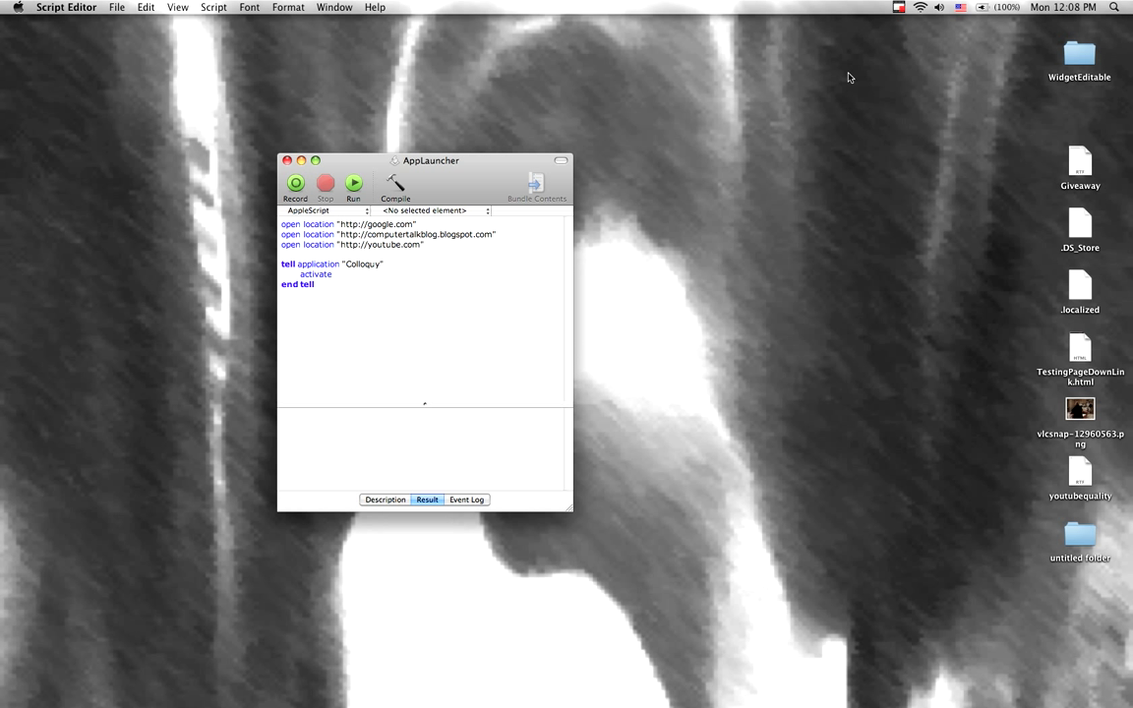
mouse_move(810, 65)
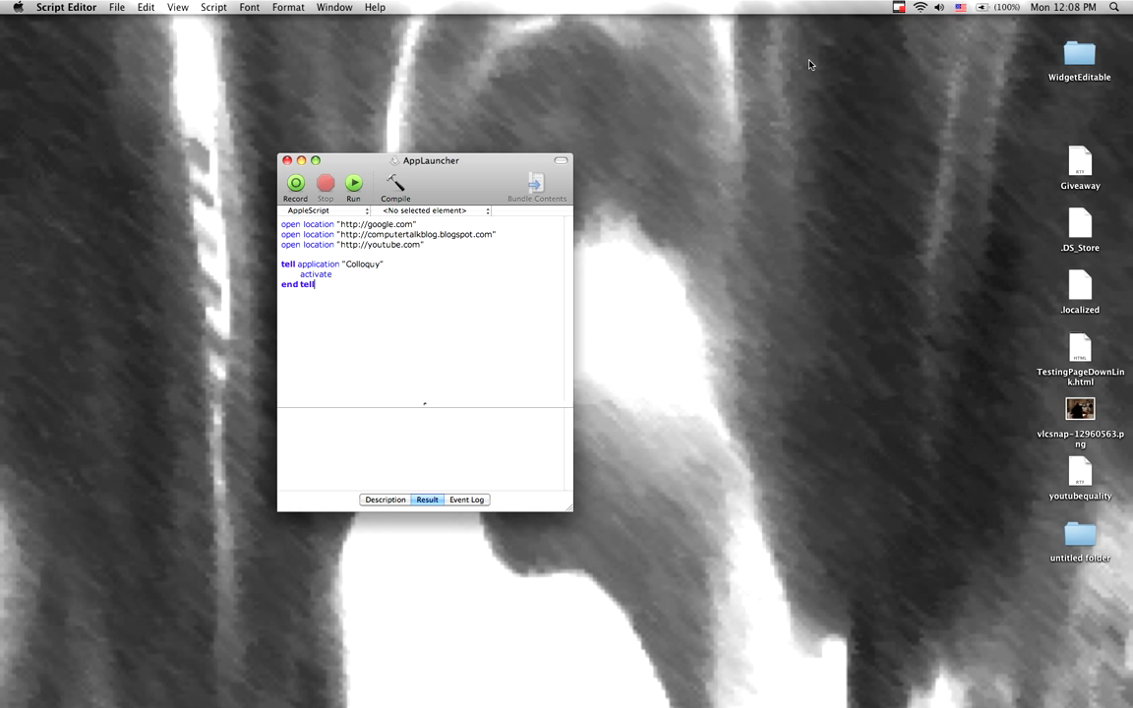
mouse_move(802, 47)
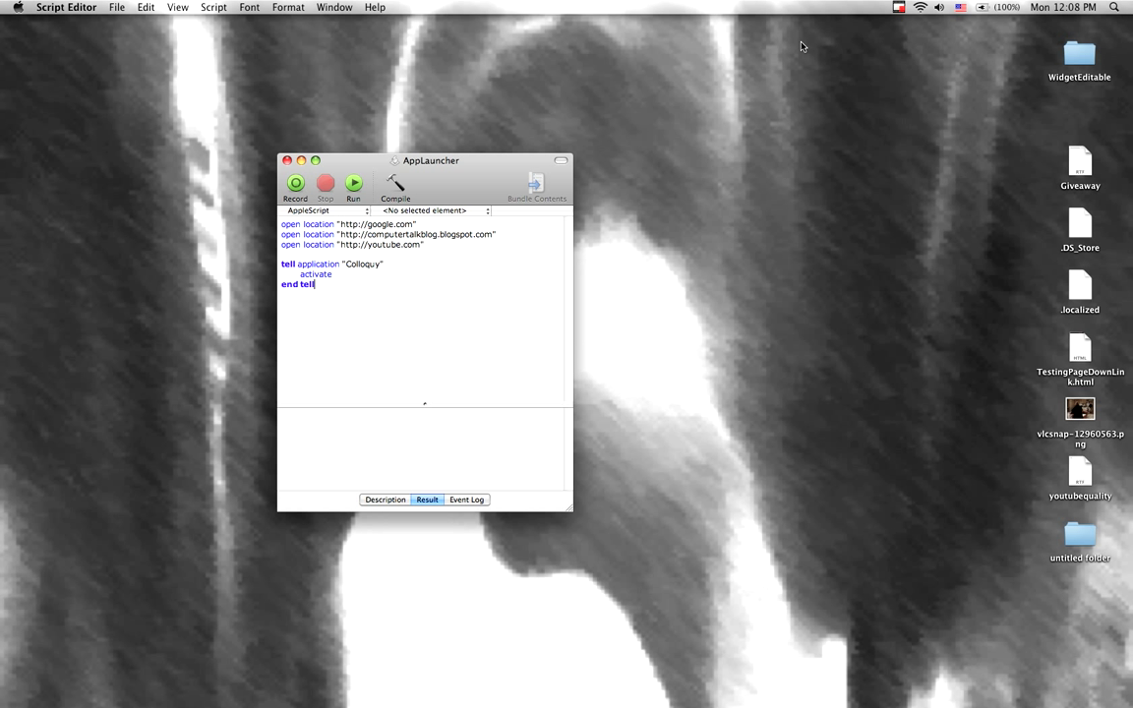
mouse_move(822, 43)
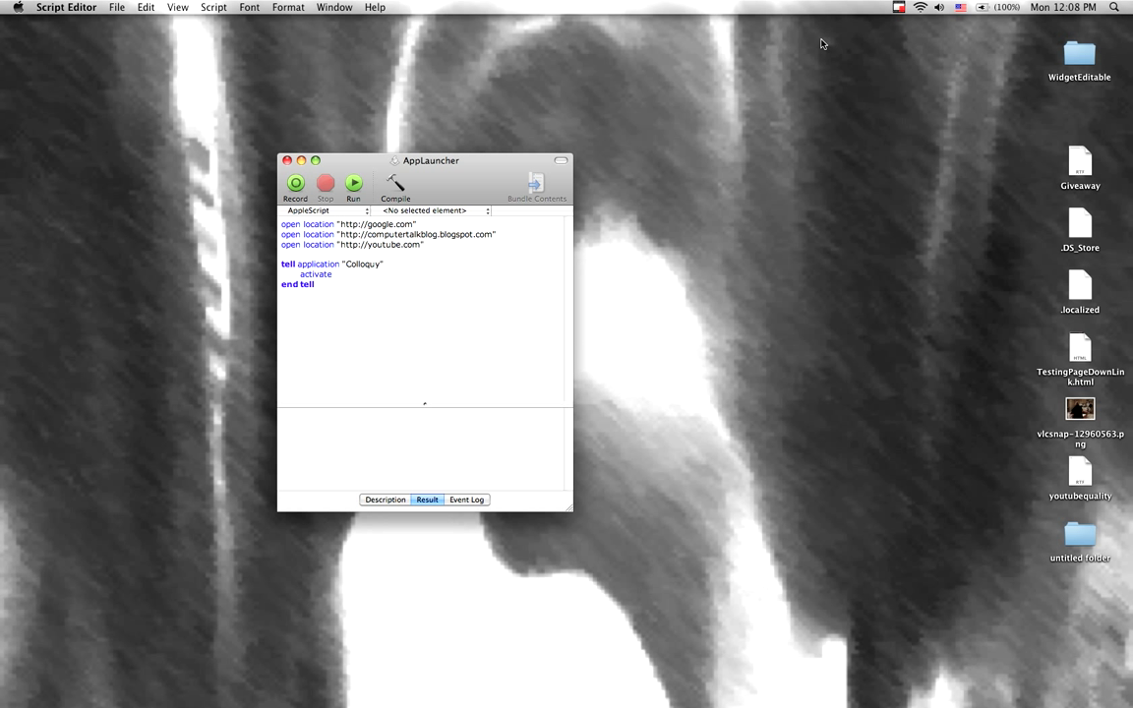
left_click(315, 283)
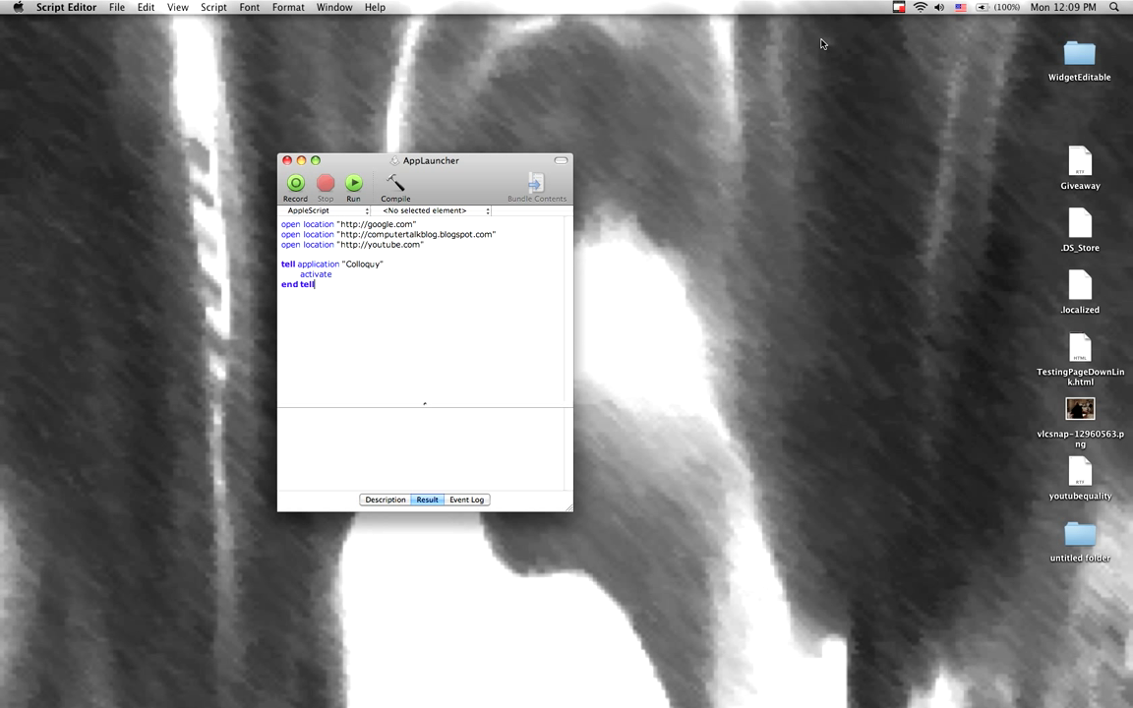
mouse_move(888, 35)
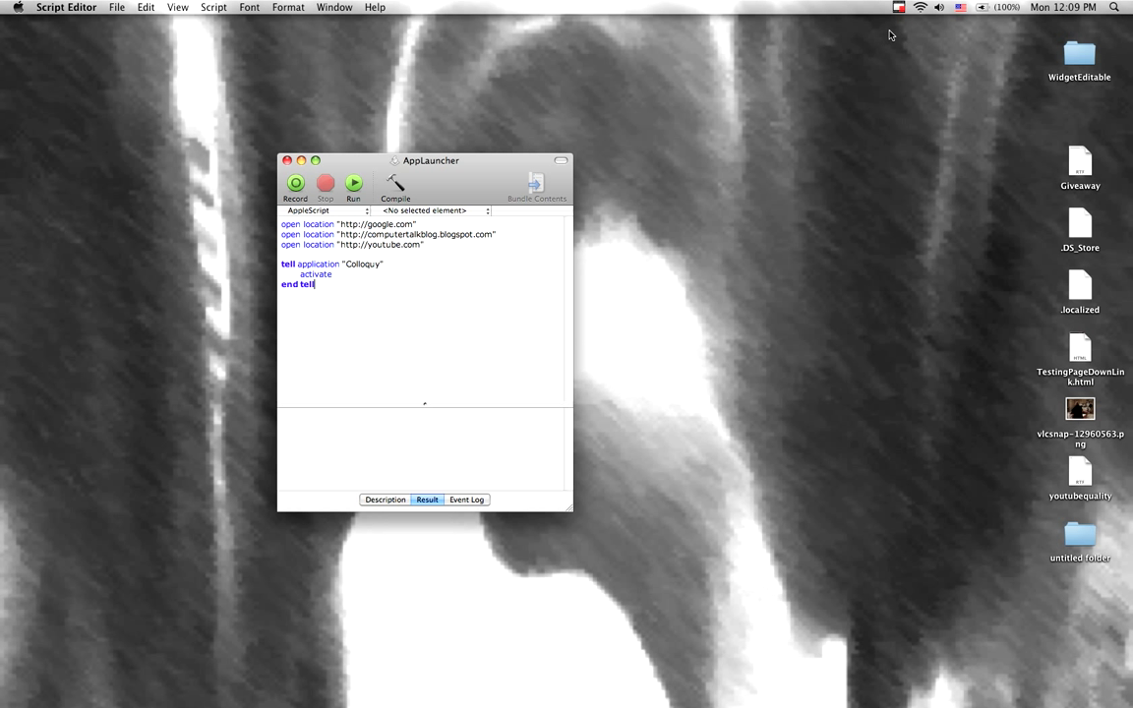